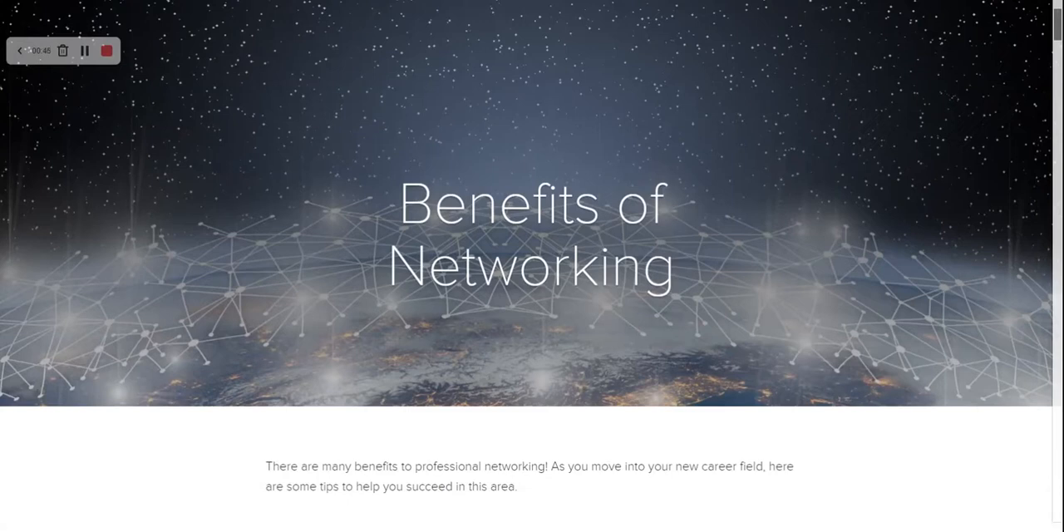
pyautogui.scroll(-3)
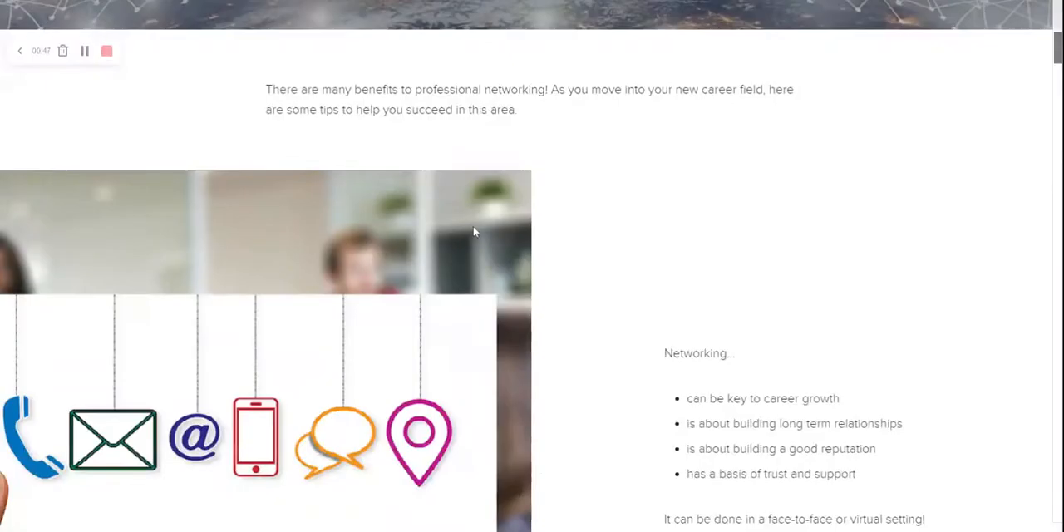
pyautogui.scroll(-3)
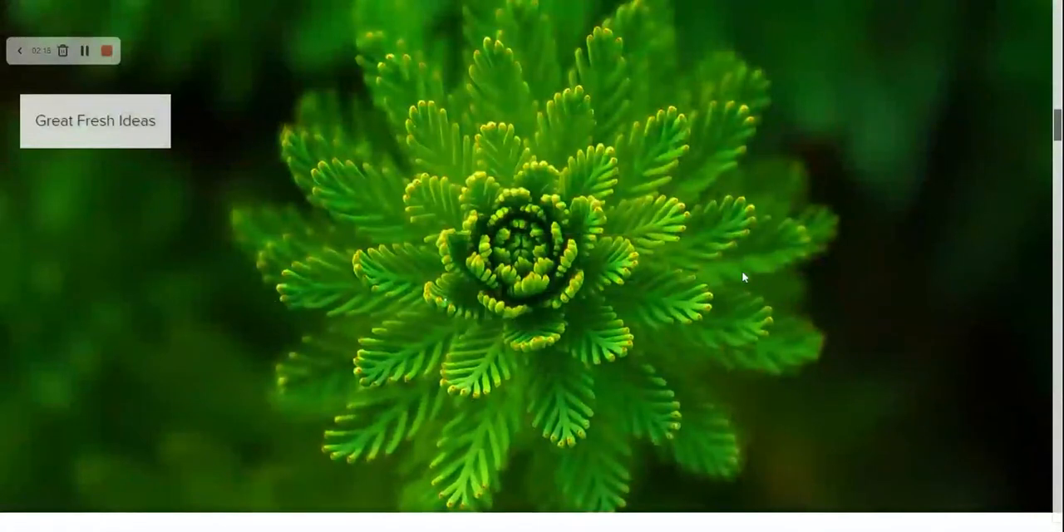
pyautogui.scroll(-3)
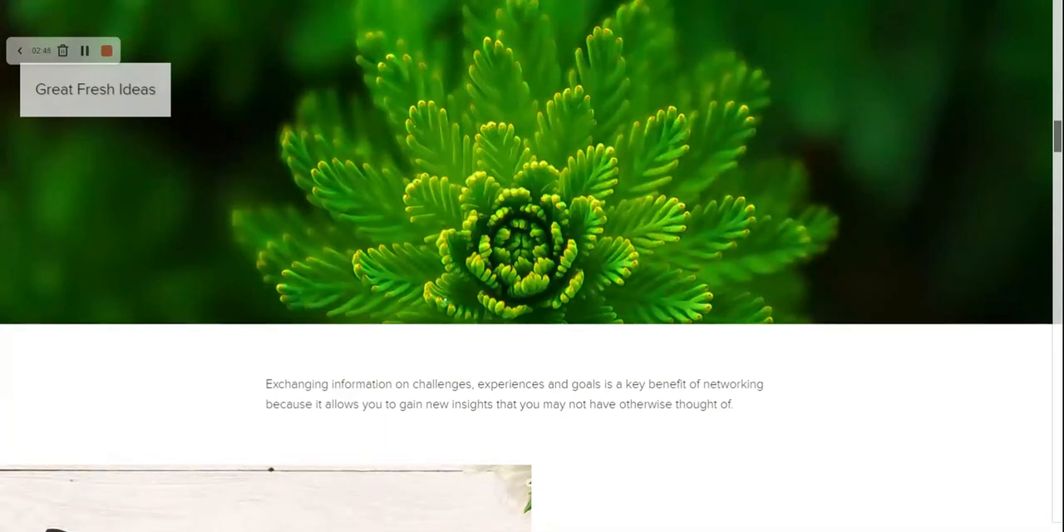
pyautogui.scroll(-3)
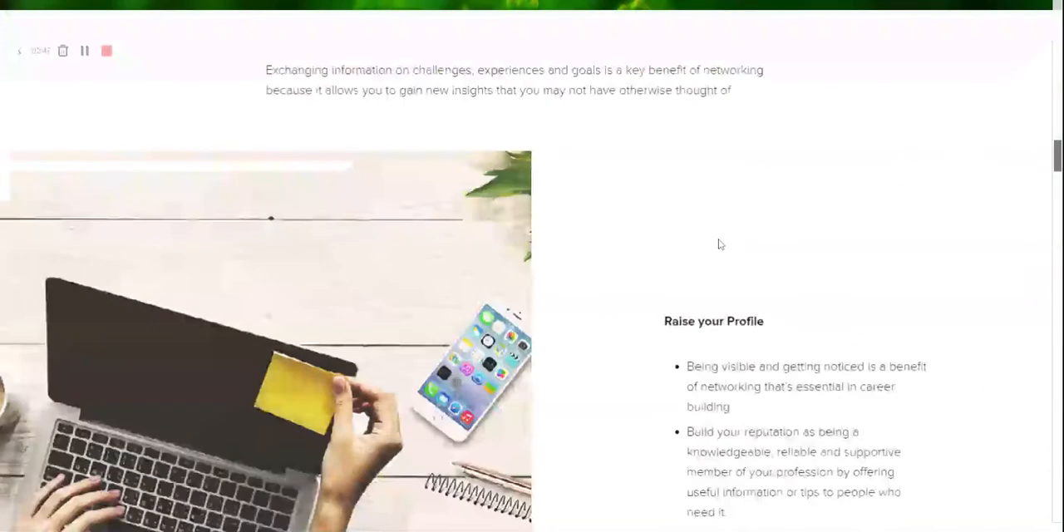
pyautogui.scroll(-3)
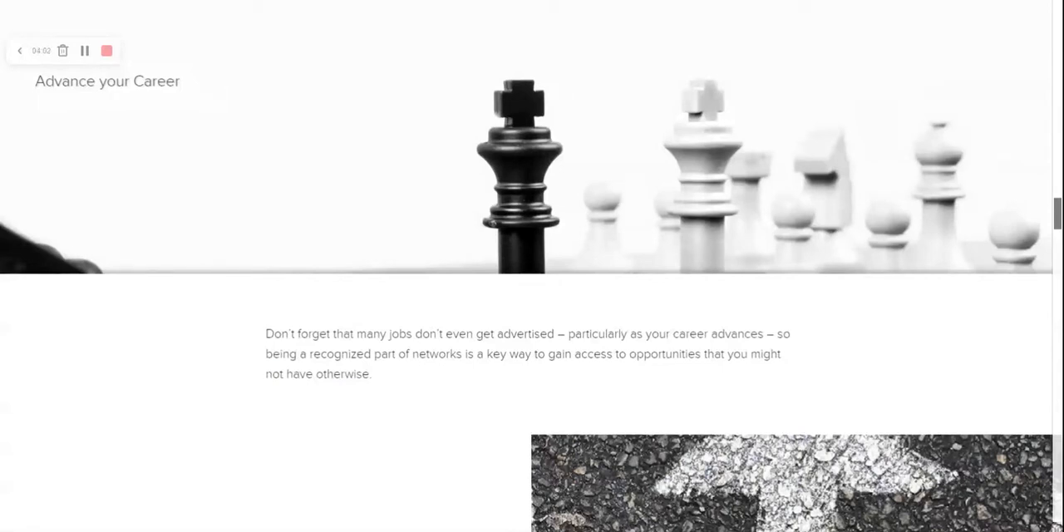
pyautogui.moveTo(952, 372)
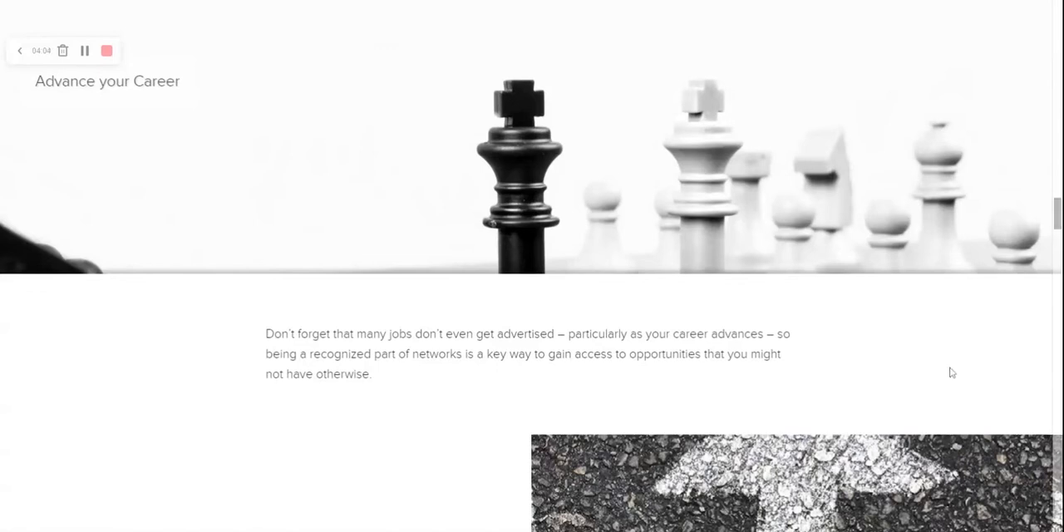
pyautogui.scroll(-3)
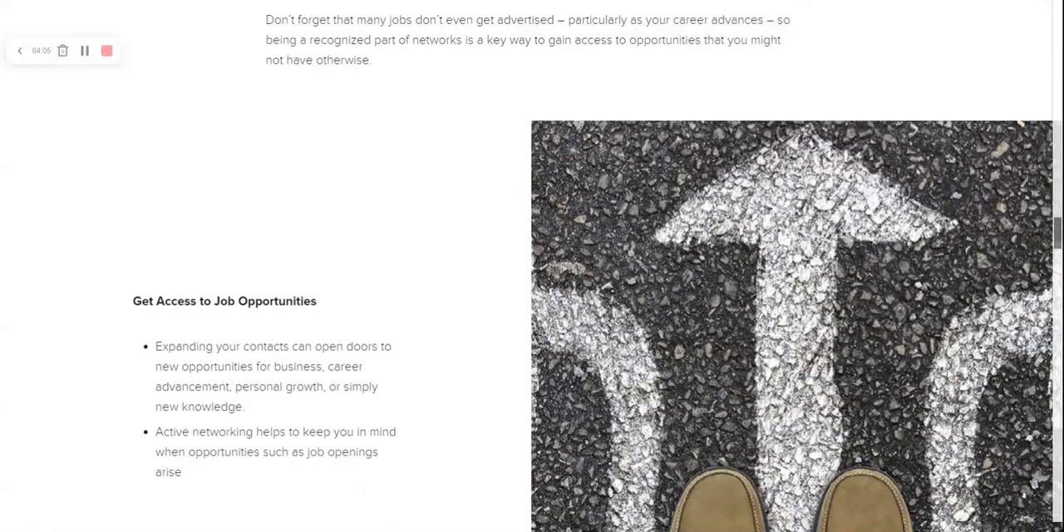
pyautogui.scroll(-3)
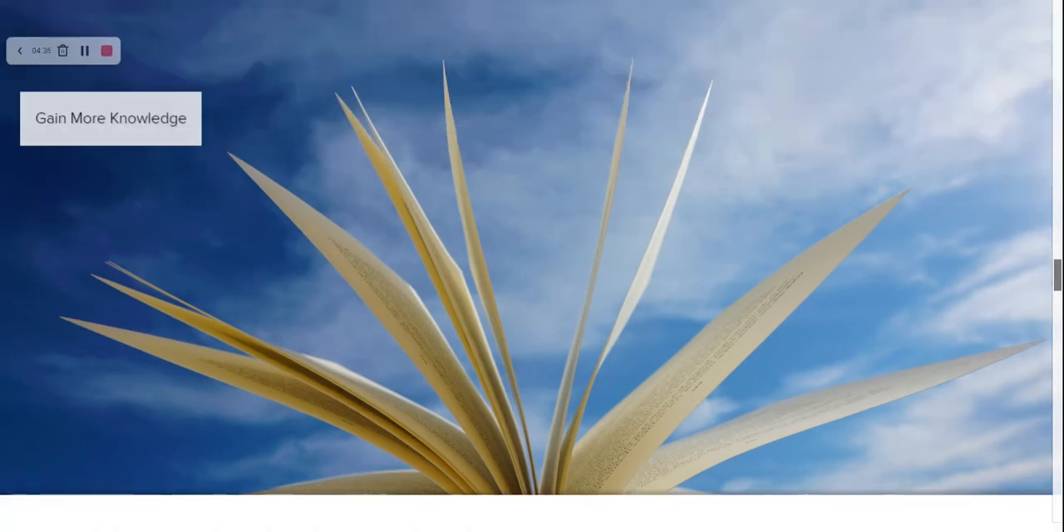
pyautogui.scroll(-3)
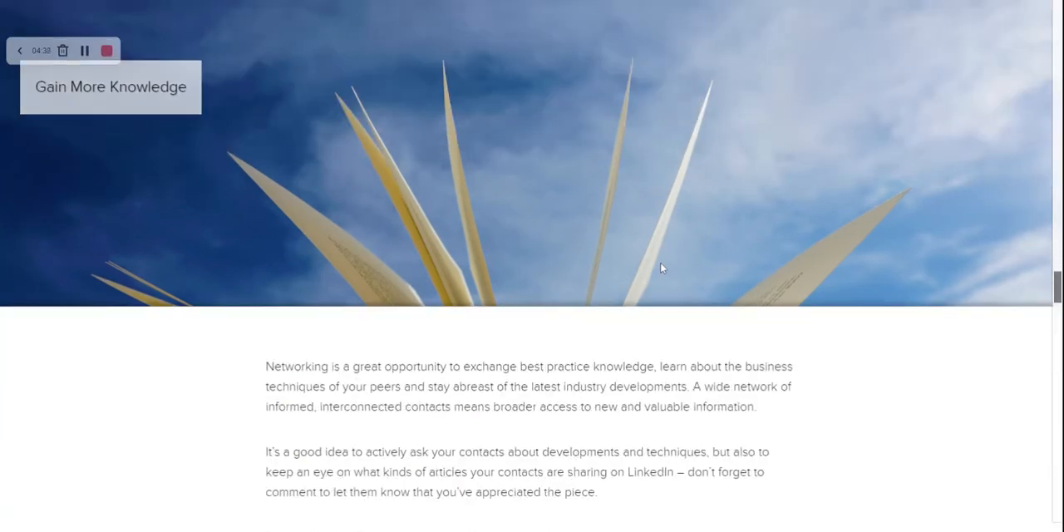
pyautogui.scroll(-3)
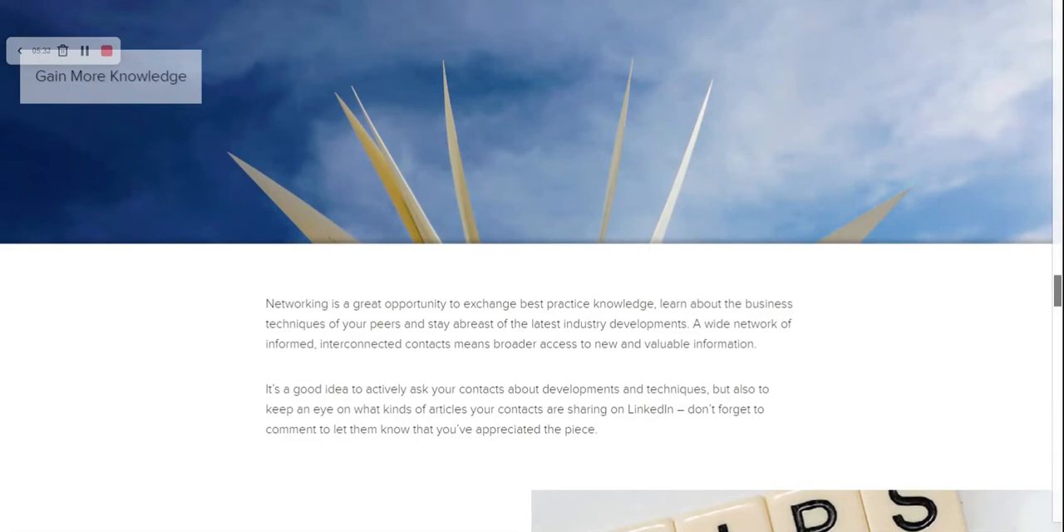
pyautogui.scroll(-3)
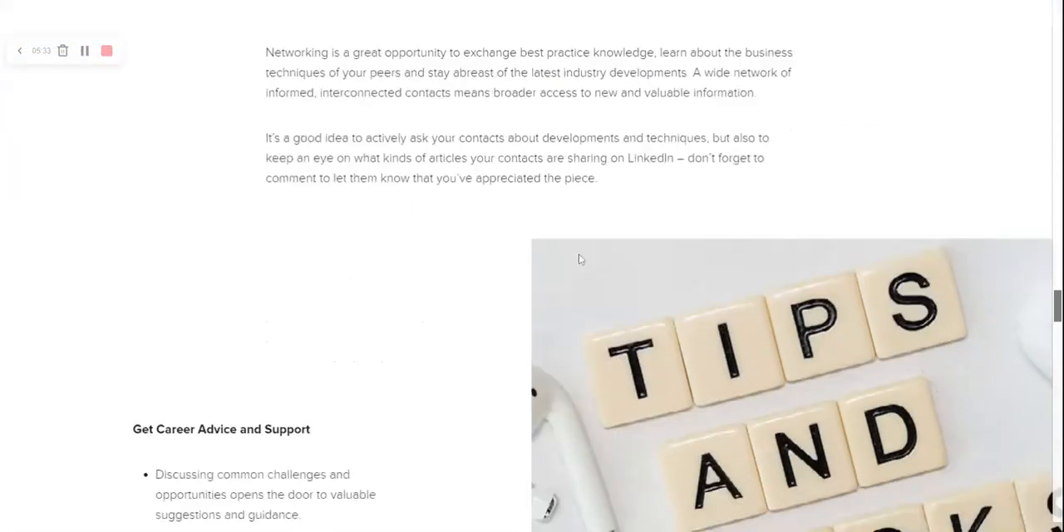
pyautogui.scroll(-3)
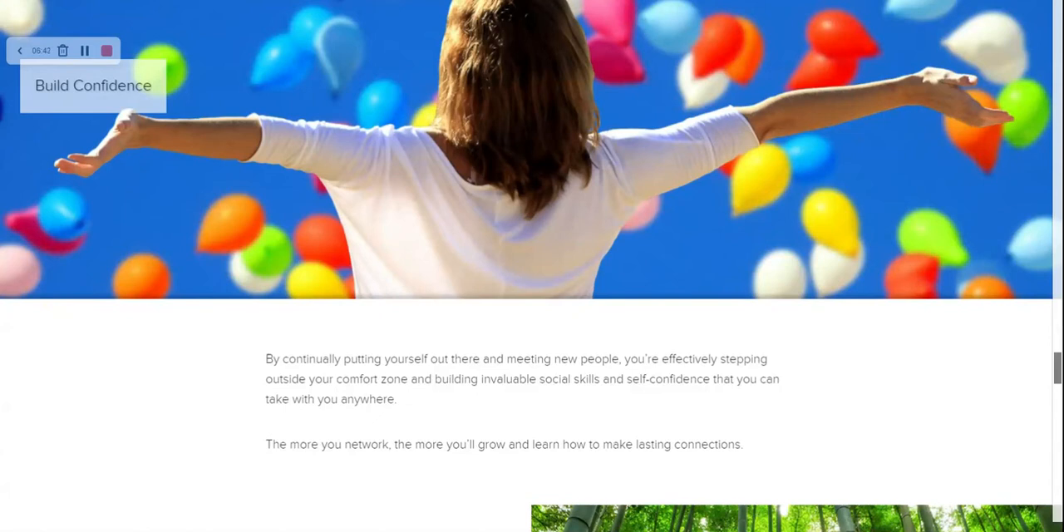
pyautogui.scroll(-3)
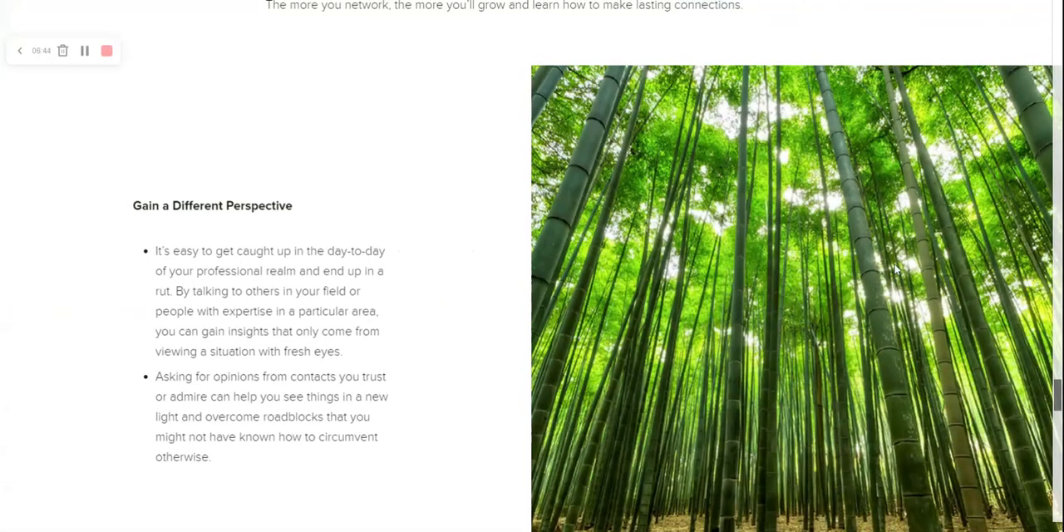
pyautogui.scroll(-3)
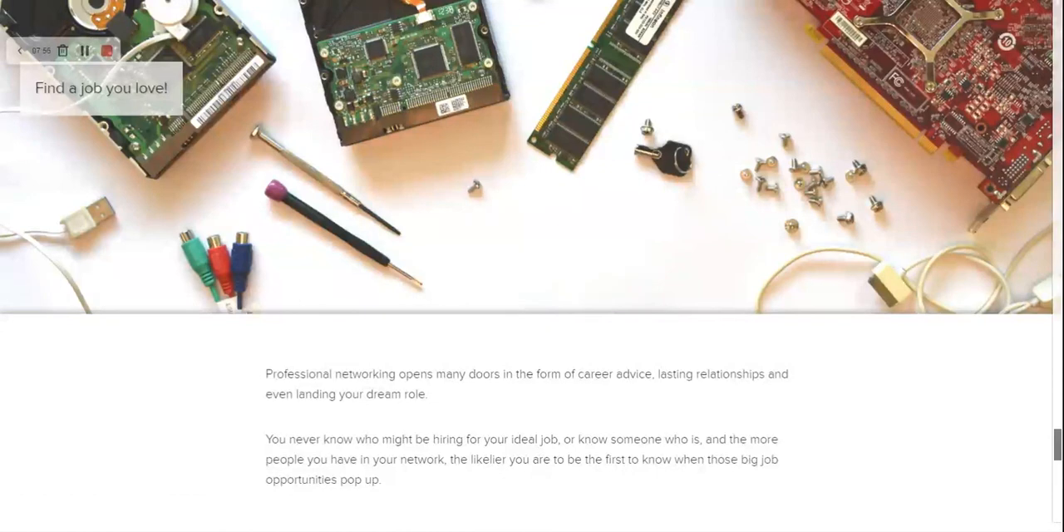
pyautogui.moveTo(519, 275)
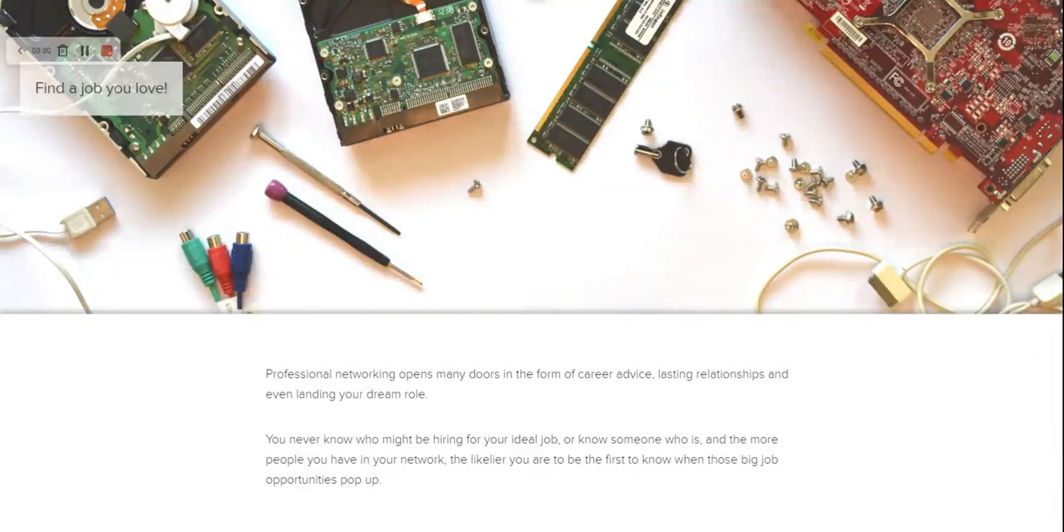
pyautogui.scroll(-3)
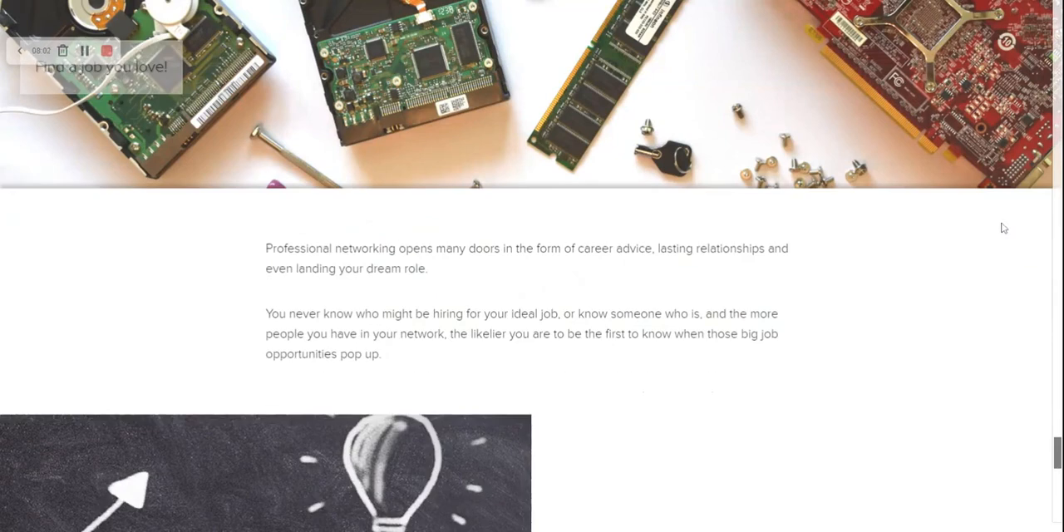
pyautogui.scroll(-3)
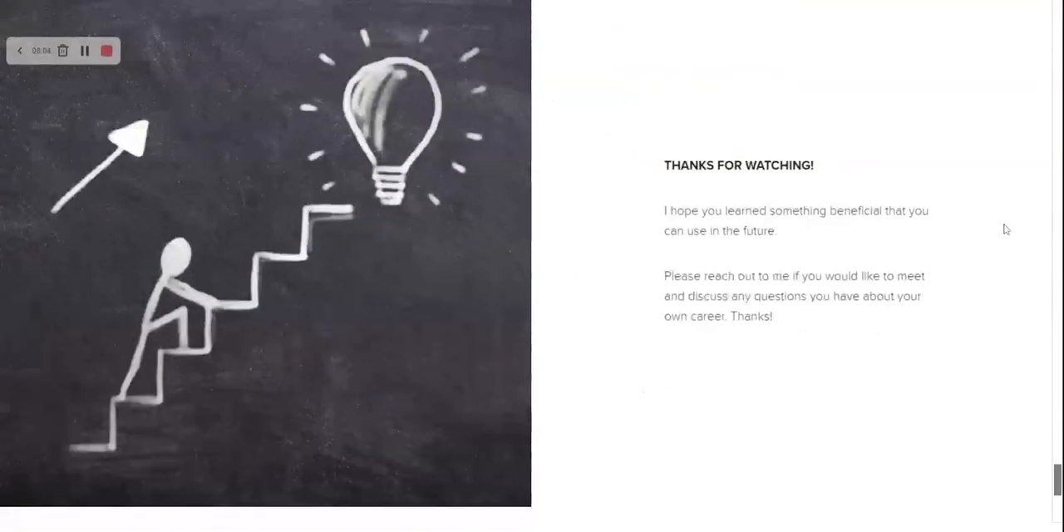